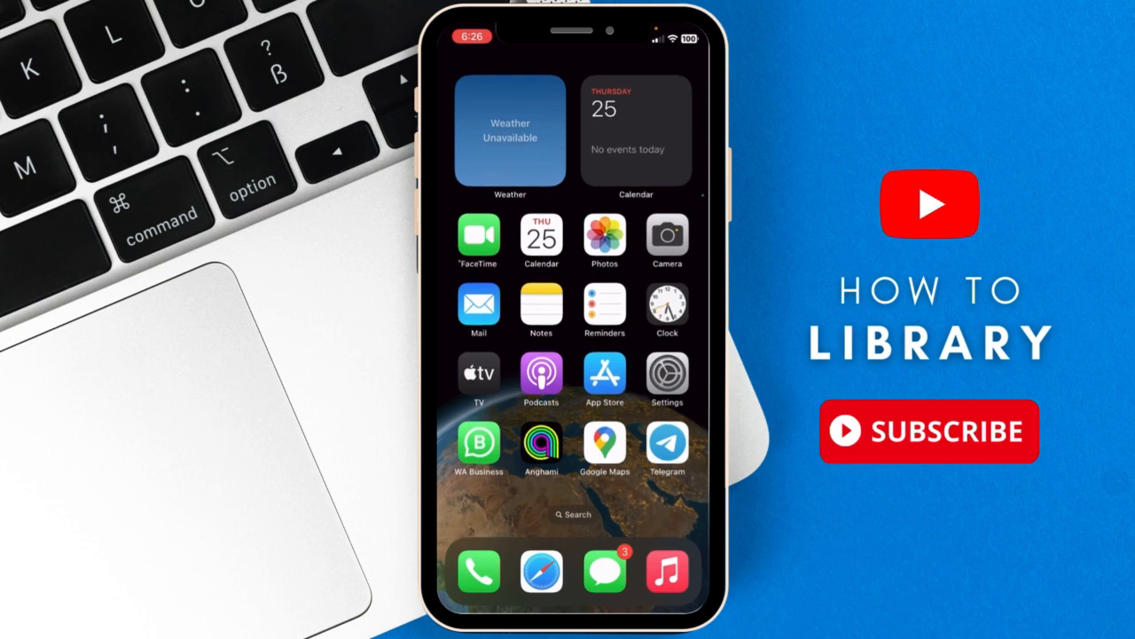
- Launch the Settings app from the iPhone home screen
left_click(666, 377)
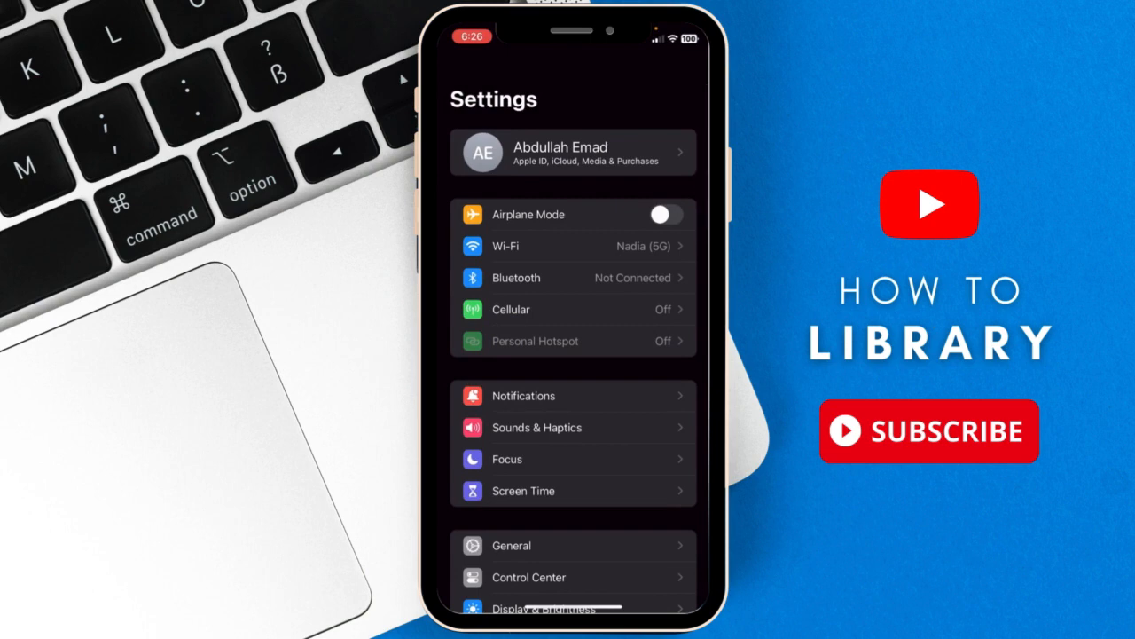
- Toggle Airplane Mode on, then back off
left_click(667, 214)
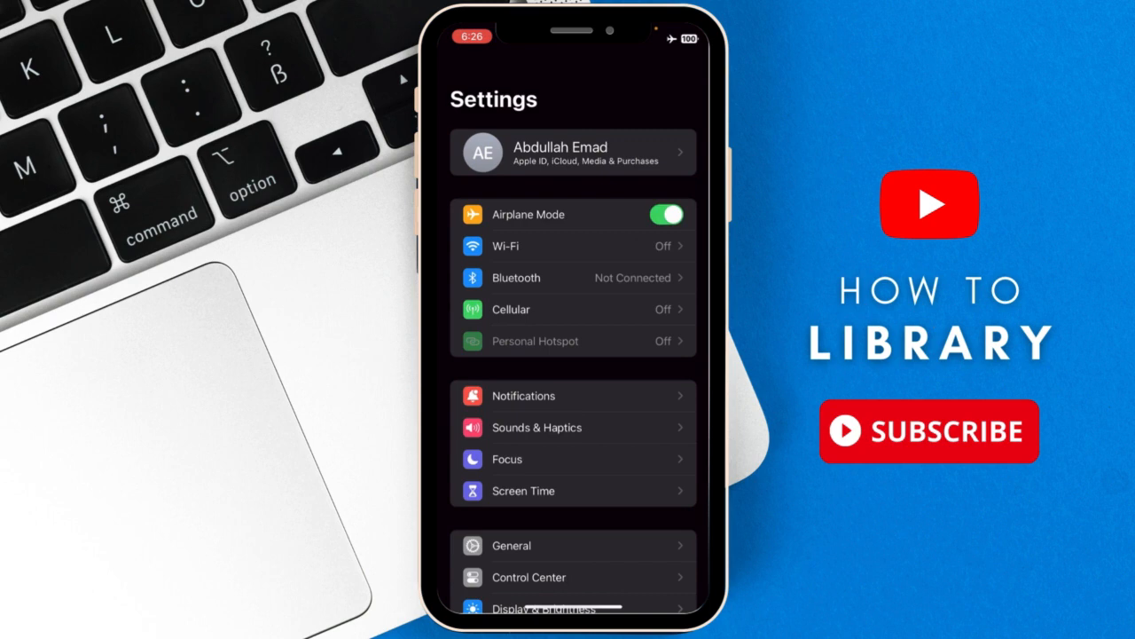
left_click(667, 214)
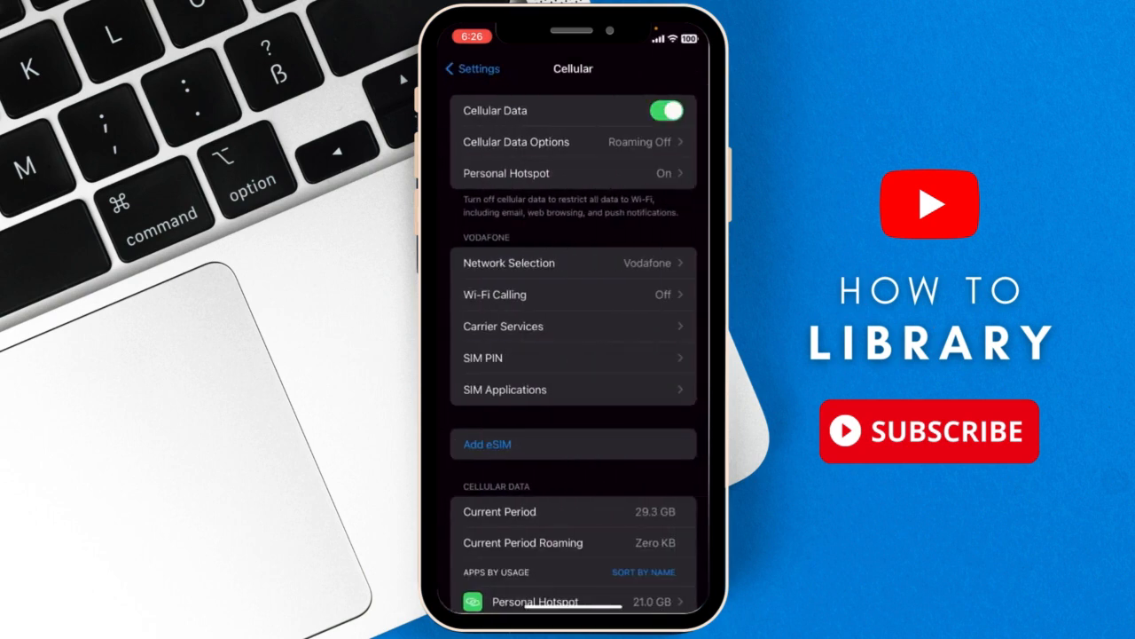
- Switch Cellular Data off and on again, then go back to the main Settings list
left_click(666, 110)
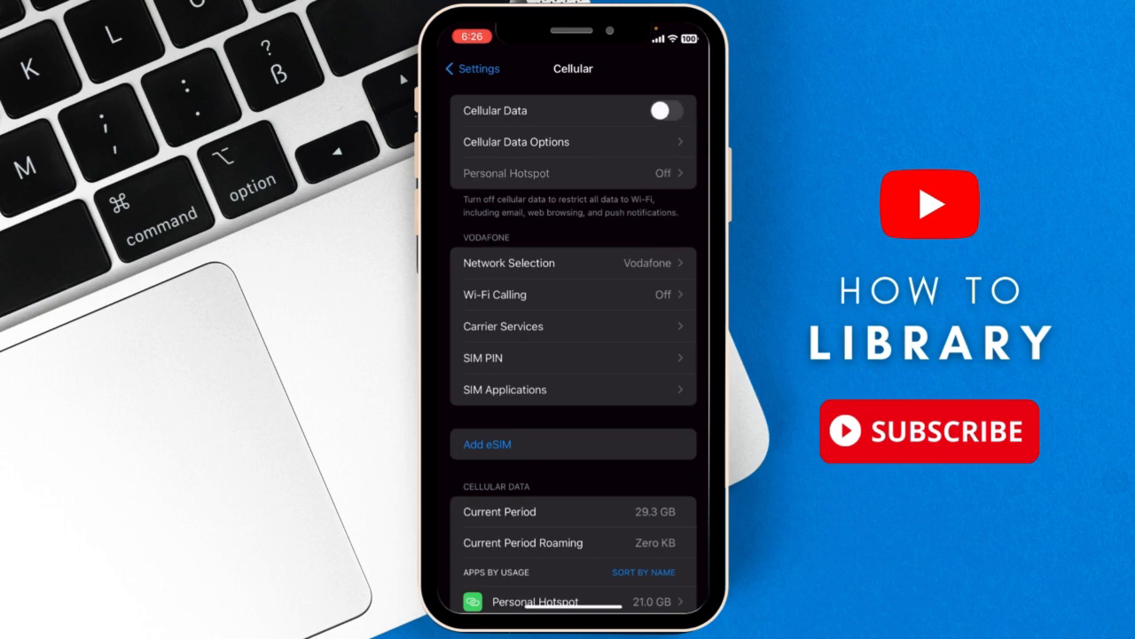
left_click(667, 110)
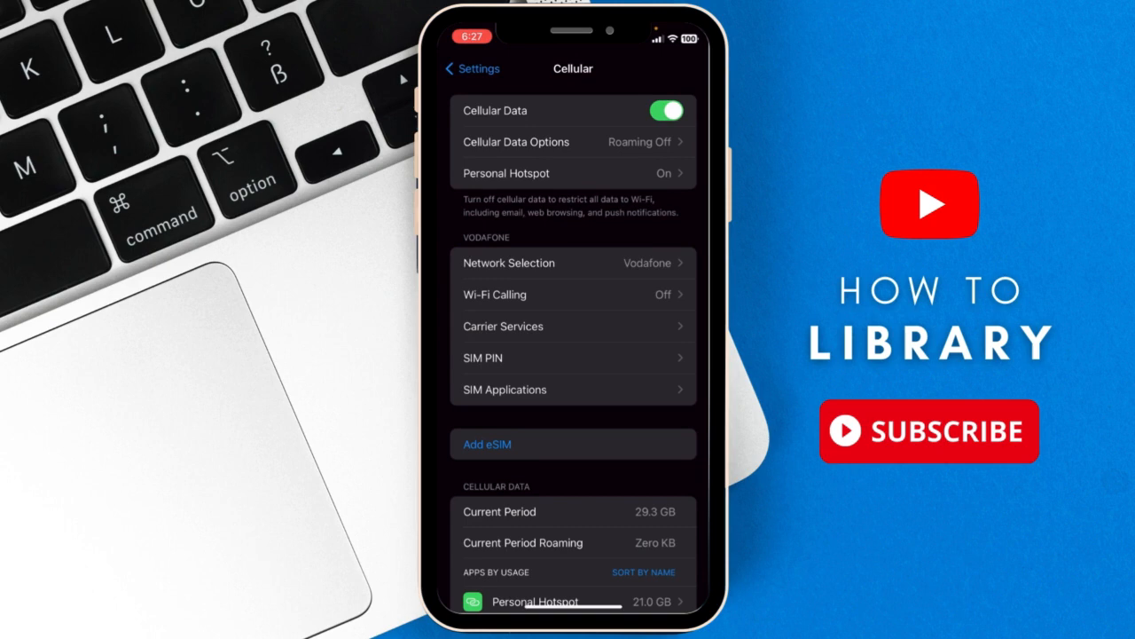
left_click(471, 68)
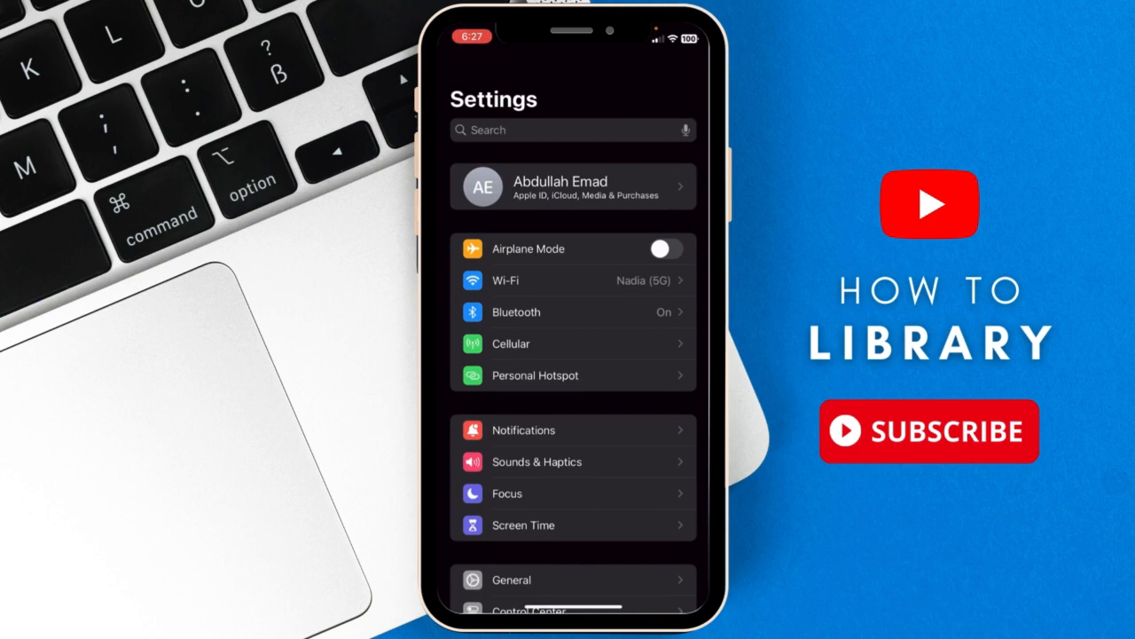
- Scroll down the Settings list toward General
scroll("down", 3)
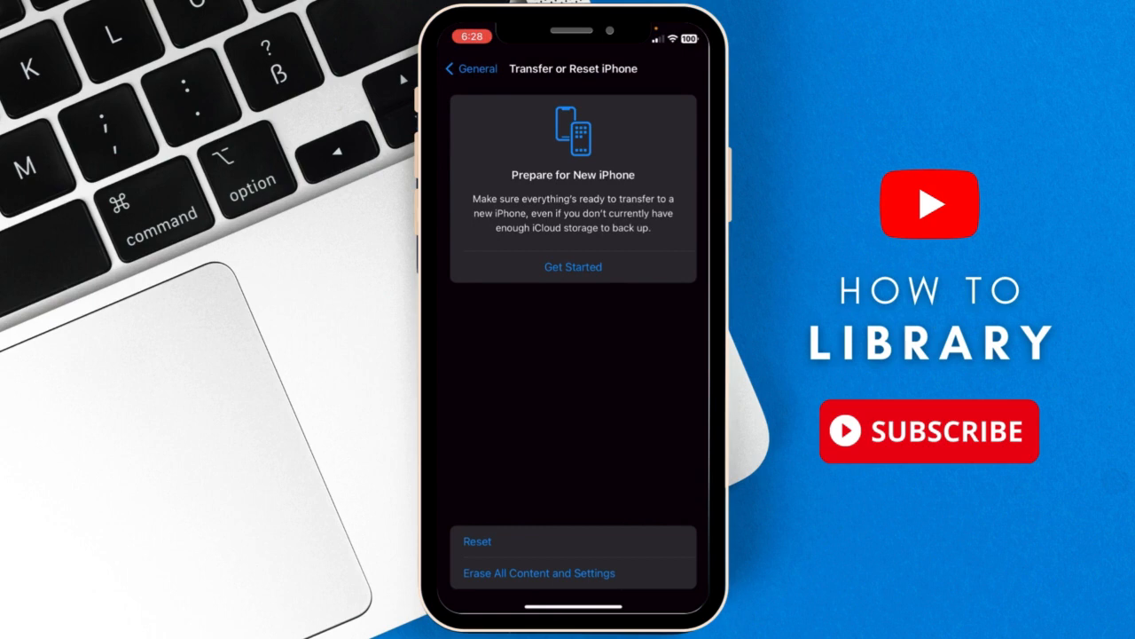
- Choose Reset, then Reset Network Settings, to bring up the passcode prompt
left_click(478, 541)
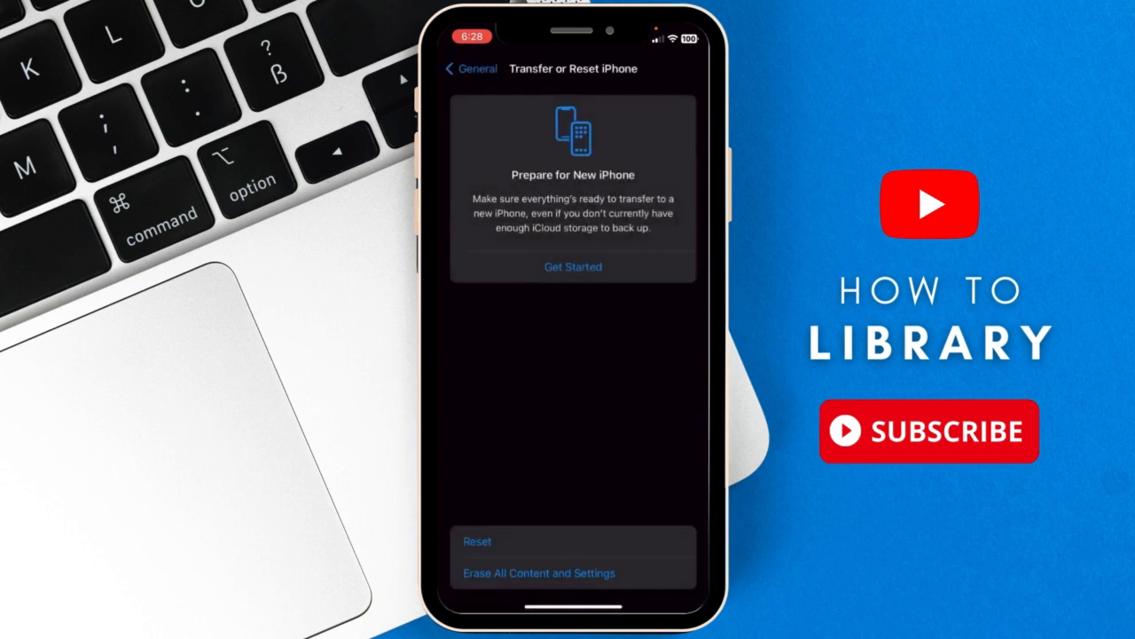
left_click(539, 573)
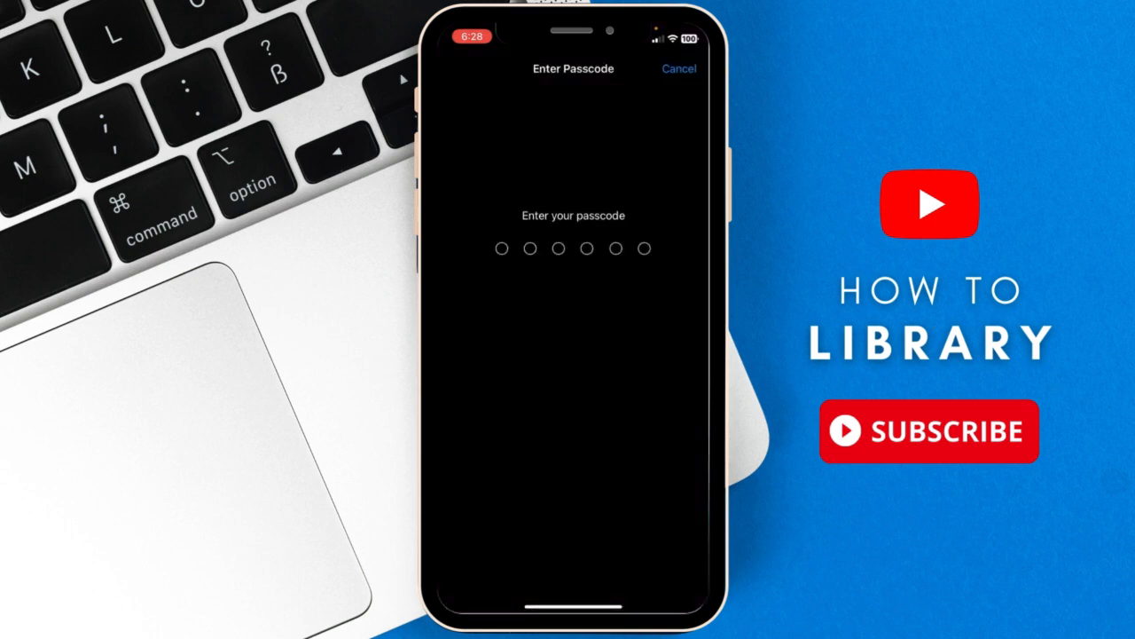